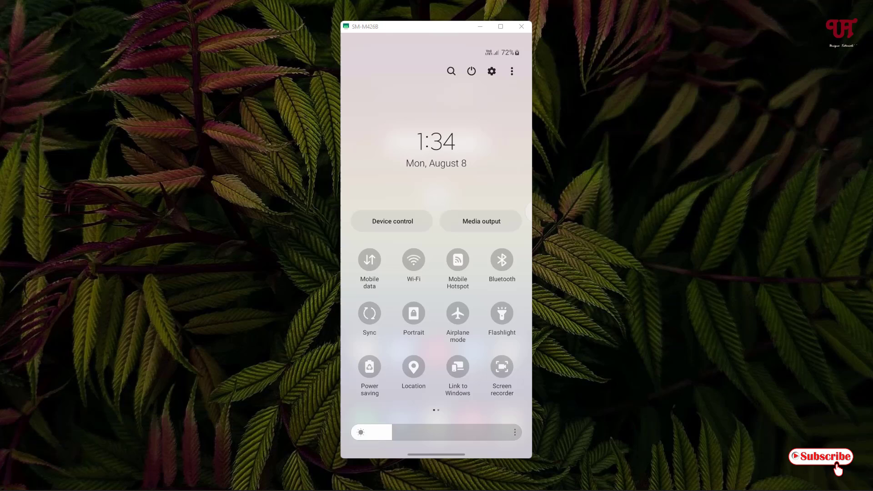
{"action": "mouse_move", "coordinate": [510, 71]}
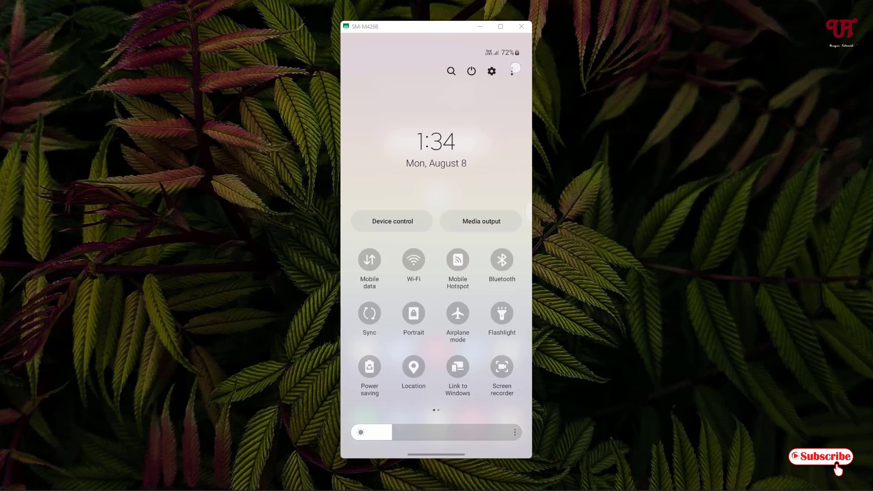
- Bring up the quick panel's More options menu from the three-dot icon
{"action": "left_click", "coordinate": [513, 70]}
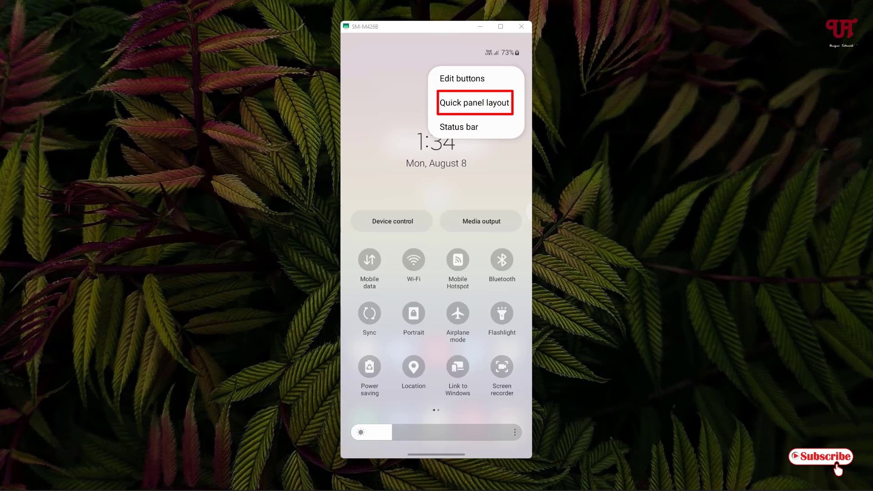
- Set Device control and Media output buttons to Don't show in Quick panel layout and confirm with Done
{"action": "left_click", "coordinate": [474, 102]}
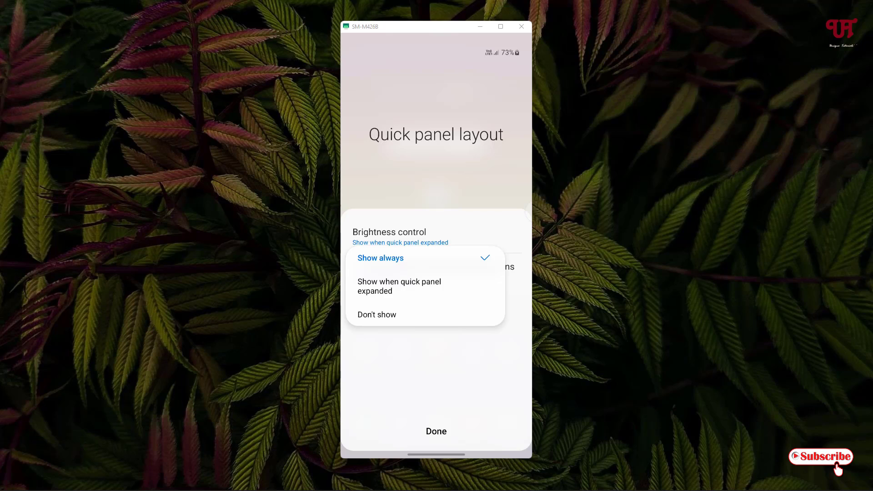
{"action": "left_click", "coordinate": [398, 286]}
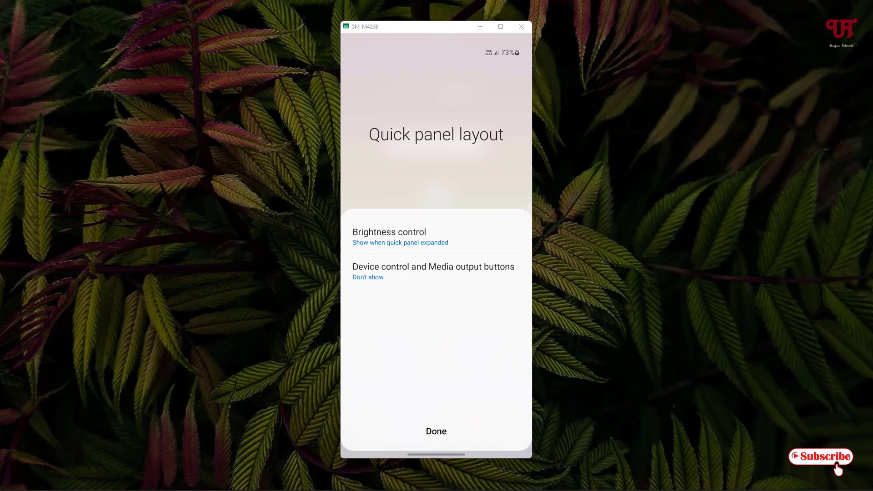
{"action": "left_click", "coordinate": [436, 431]}
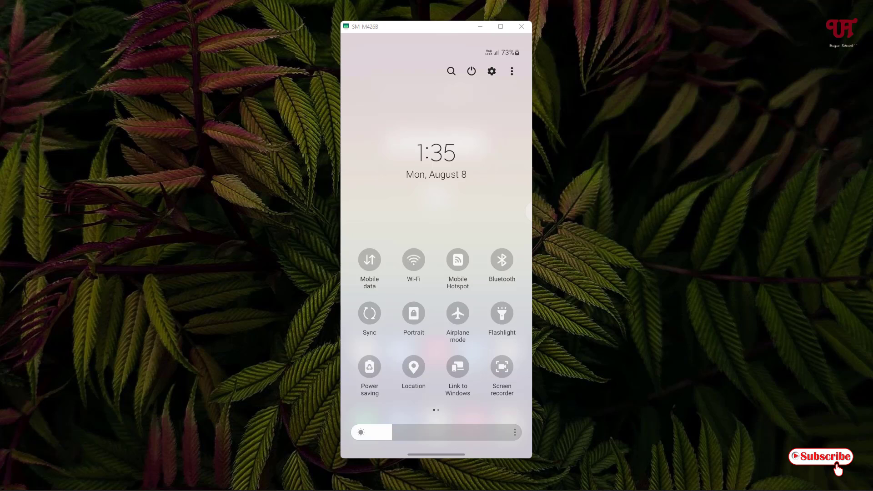
- Return to Quick panel layout settings via the More options menu to restore the buttons
{"action": "left_click", "coordinate": [510, 70]}
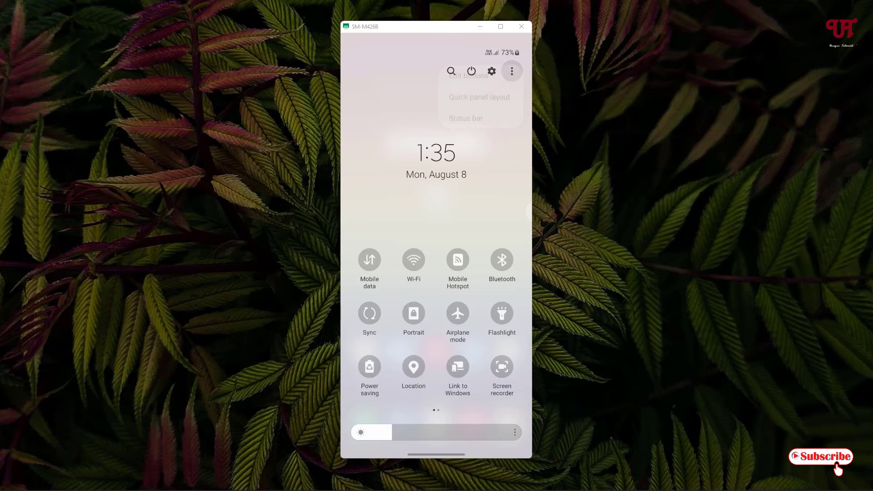
{"action": "left_click", "coordinate": [511, 71]}
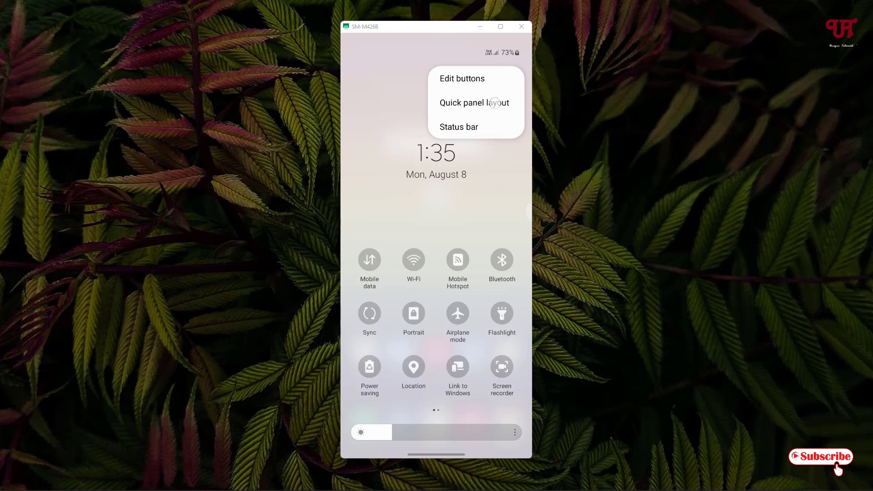
{"action": "left_click", "coordinate": [474, 103]}
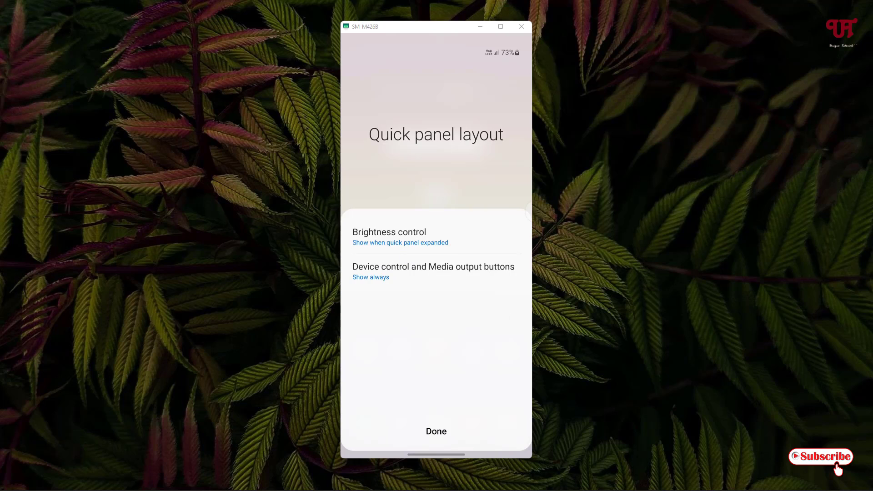
- Confirm Show always for Device control and Media output buttons with Done
{"action": "left_click", "coordinate": [436, 431]}
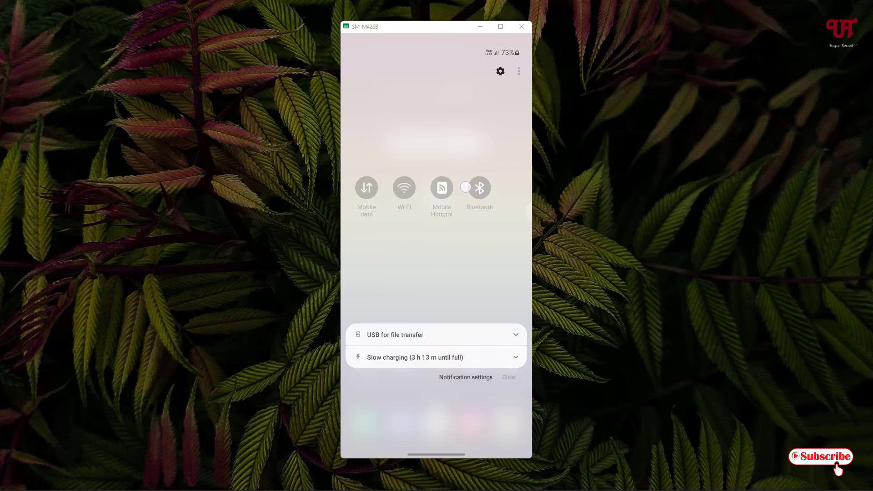